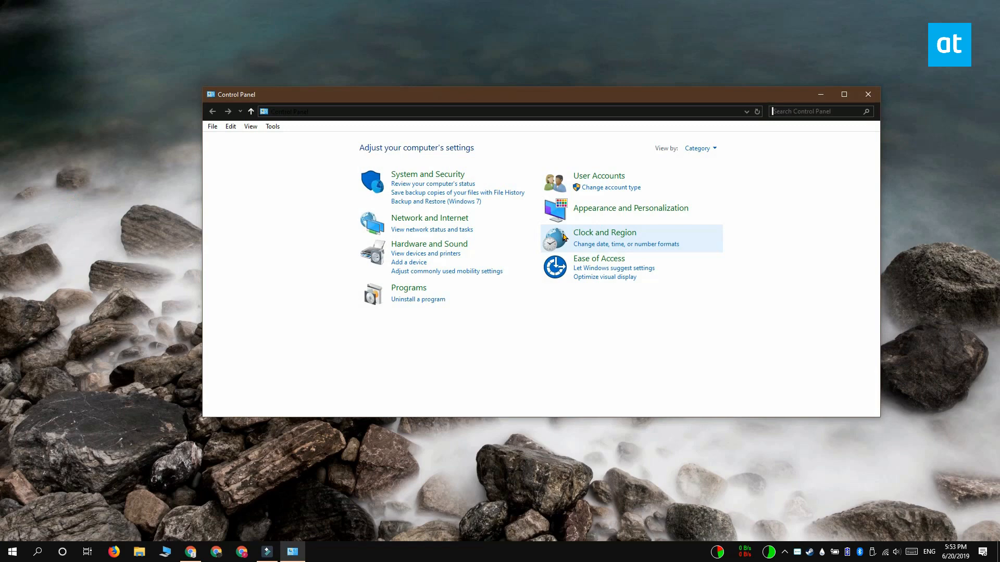
Open the Balanced plan's advanced power settings from Hardware and Sound > Power Options.
click(428, 244)
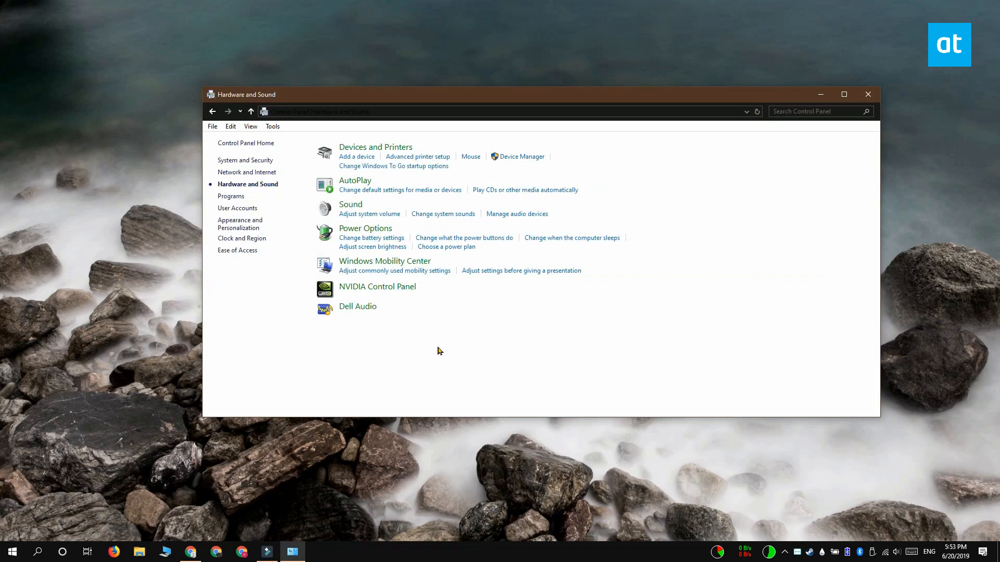
click(366, 228)
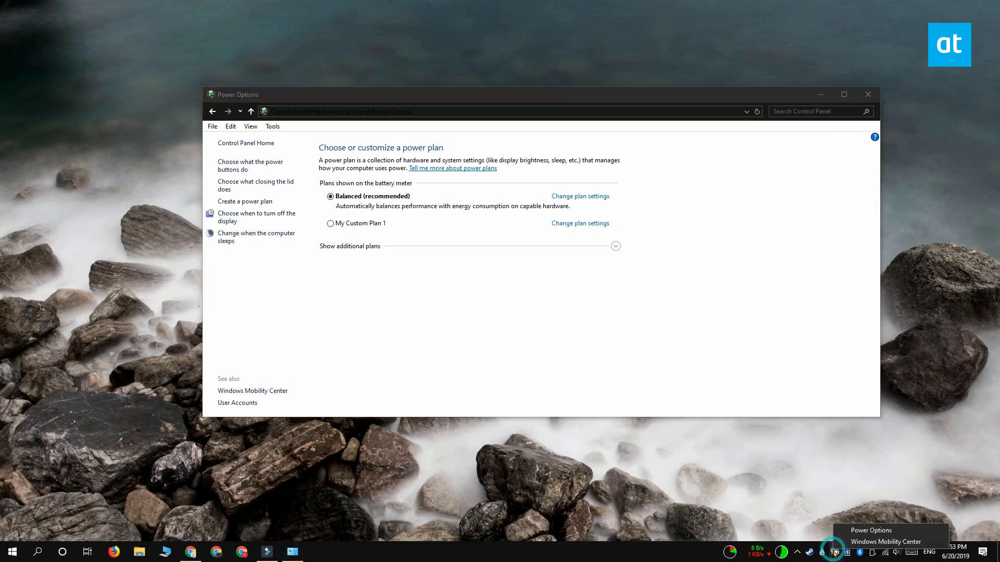
mouse_move(903, 526)
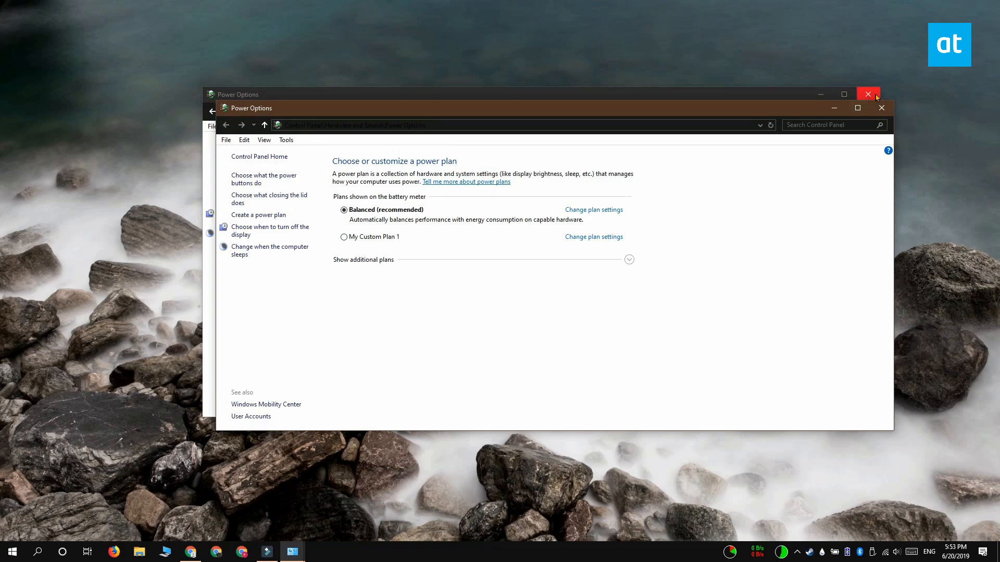
click(867, 93)
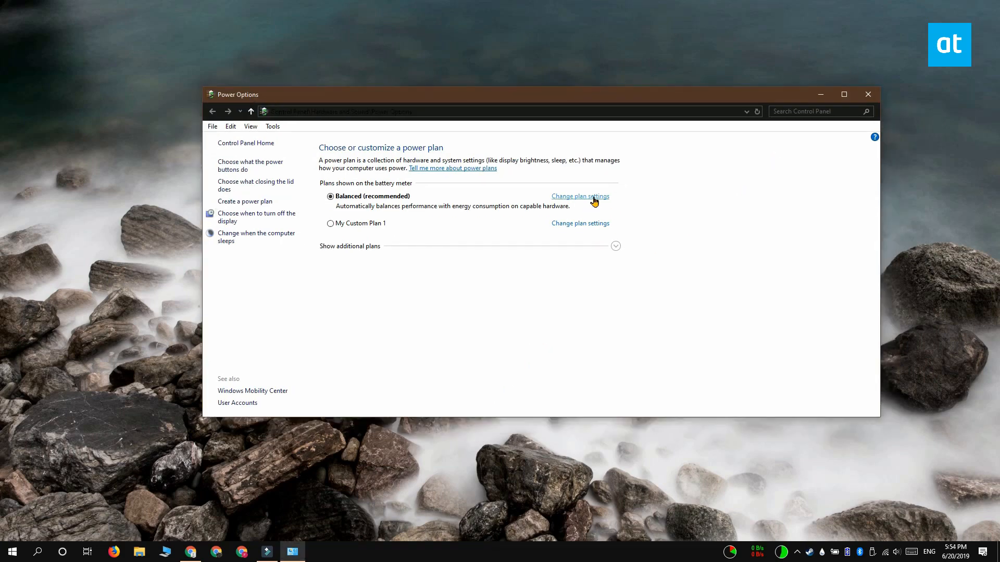
click(579, 196)
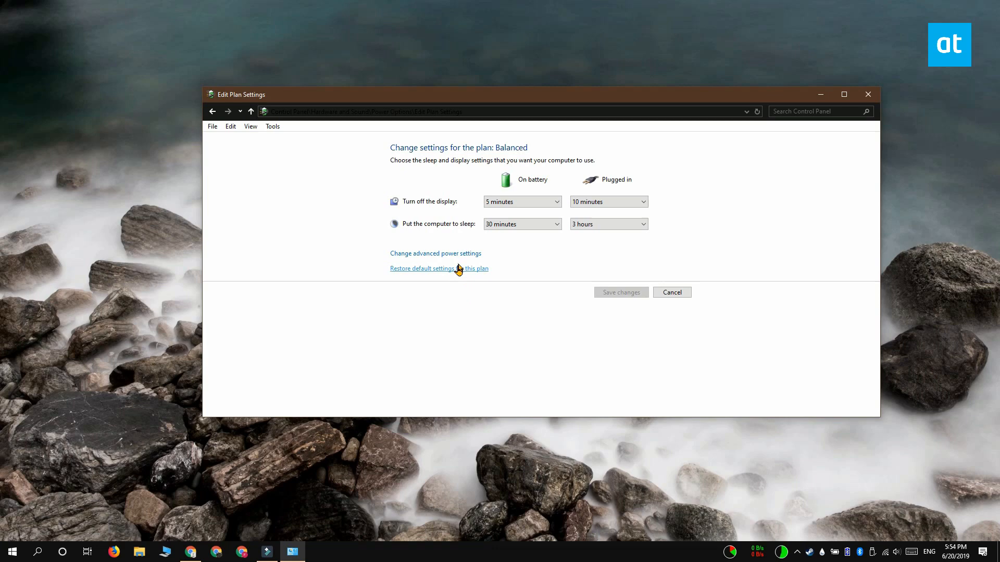
click(434, 253)
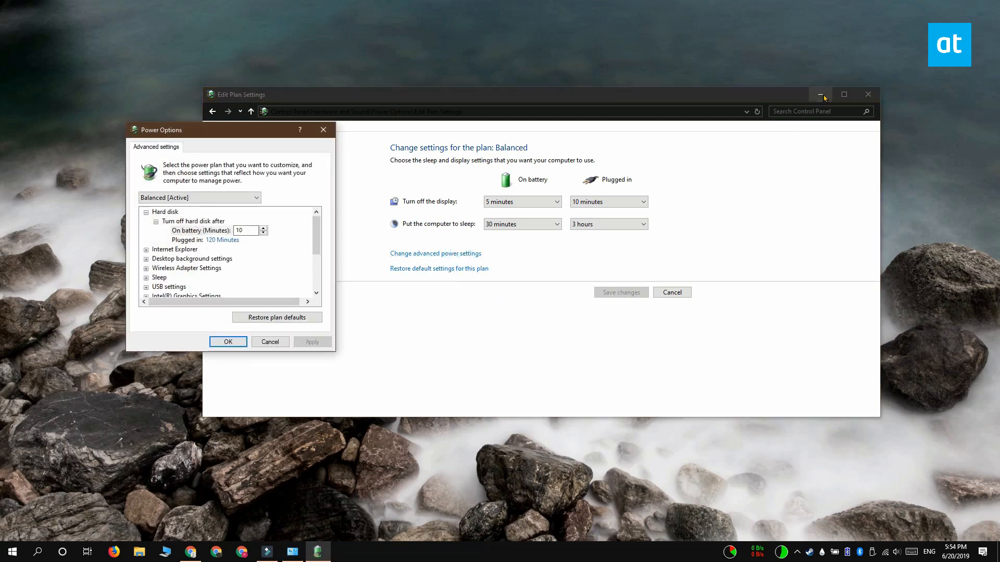
Expand Battery > Reserve battery level to show 7% on battery and plugged in.
click(820, 94)
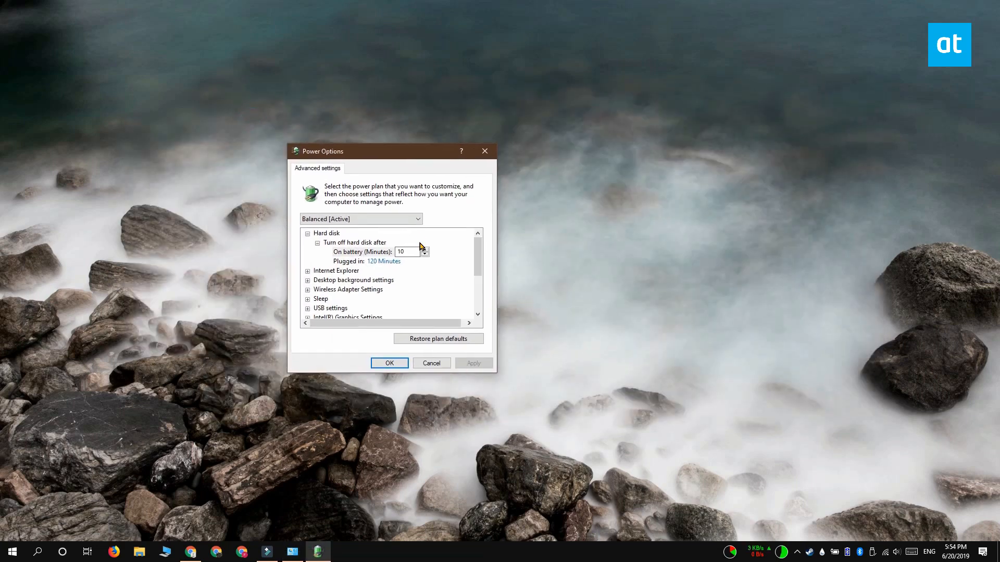
scroll(down, 3)
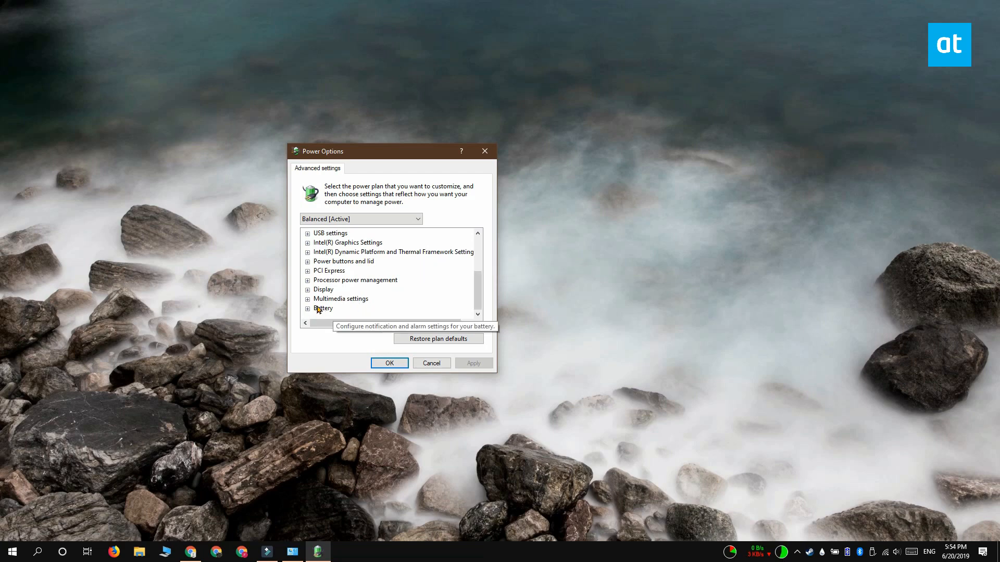
click(307, 308)
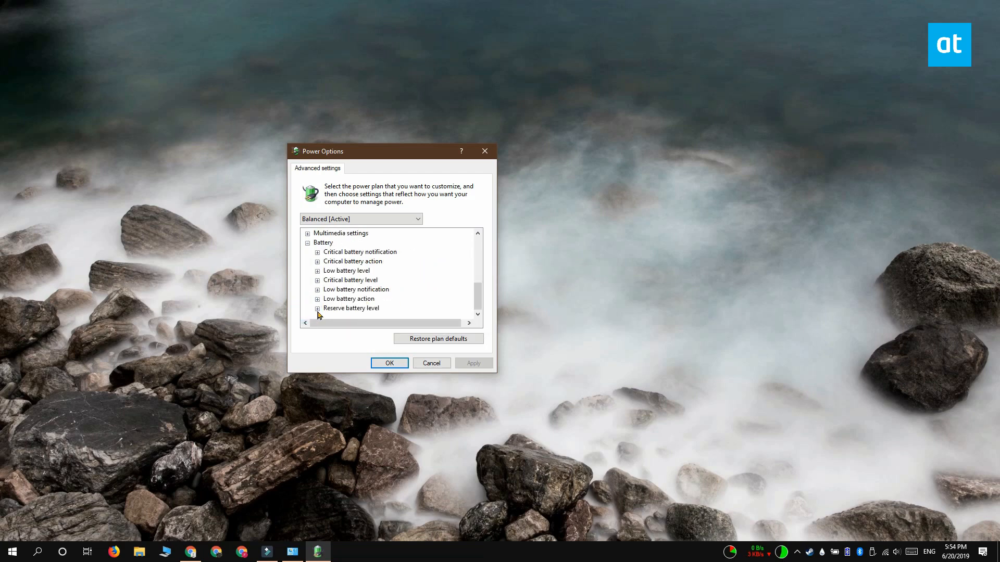
click(318, 308)
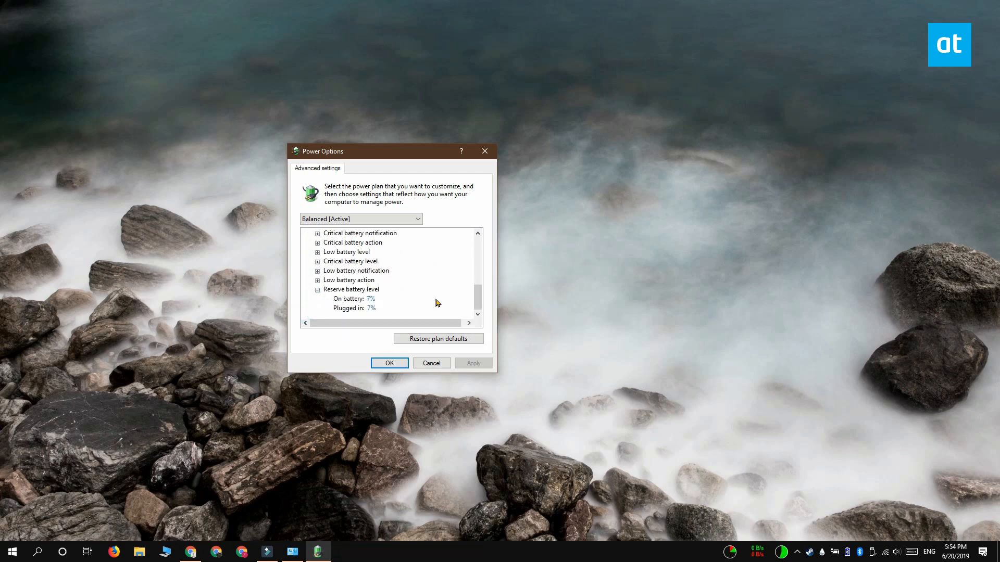
click(370, 298)
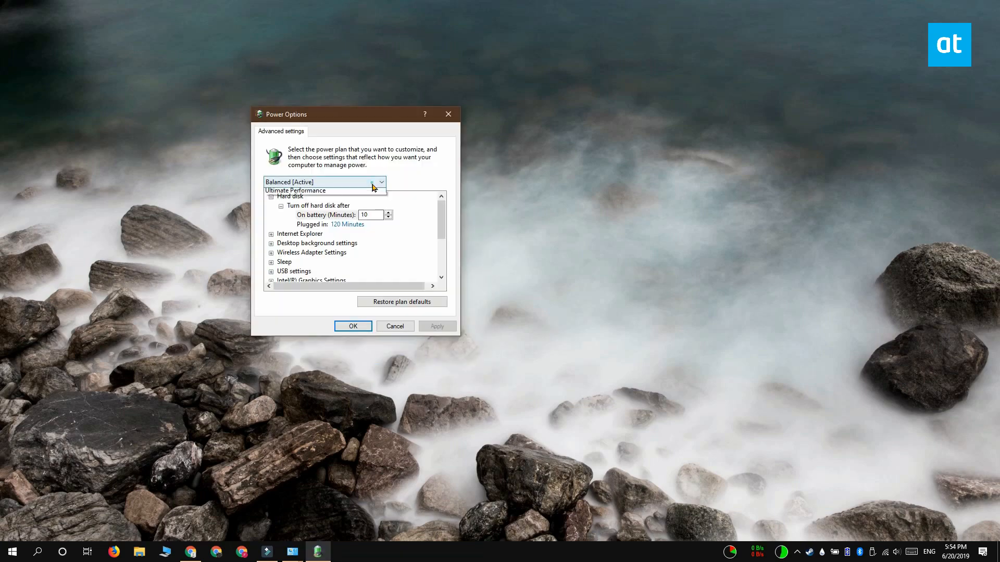
click(381, 181)
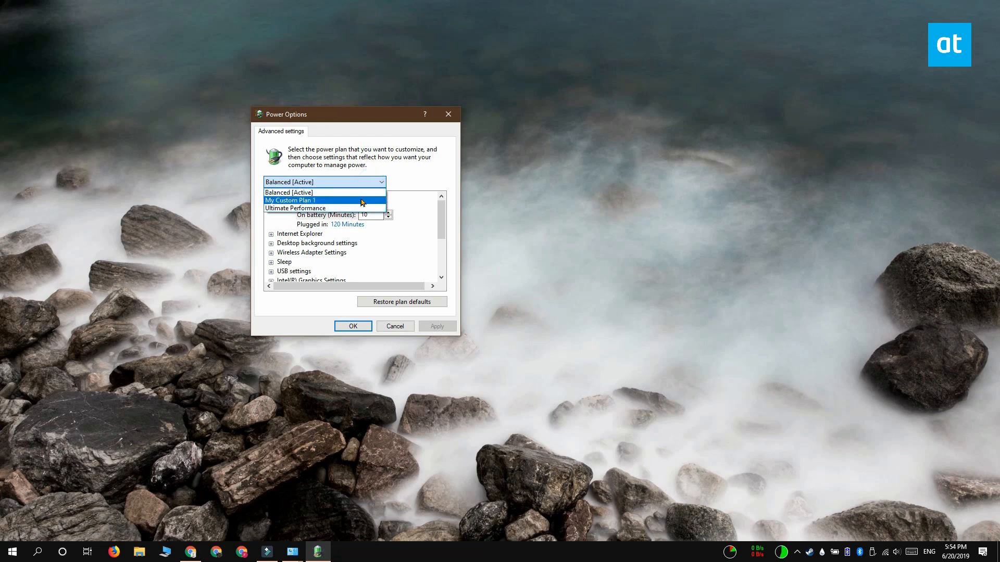
mouse_move(434, 177)
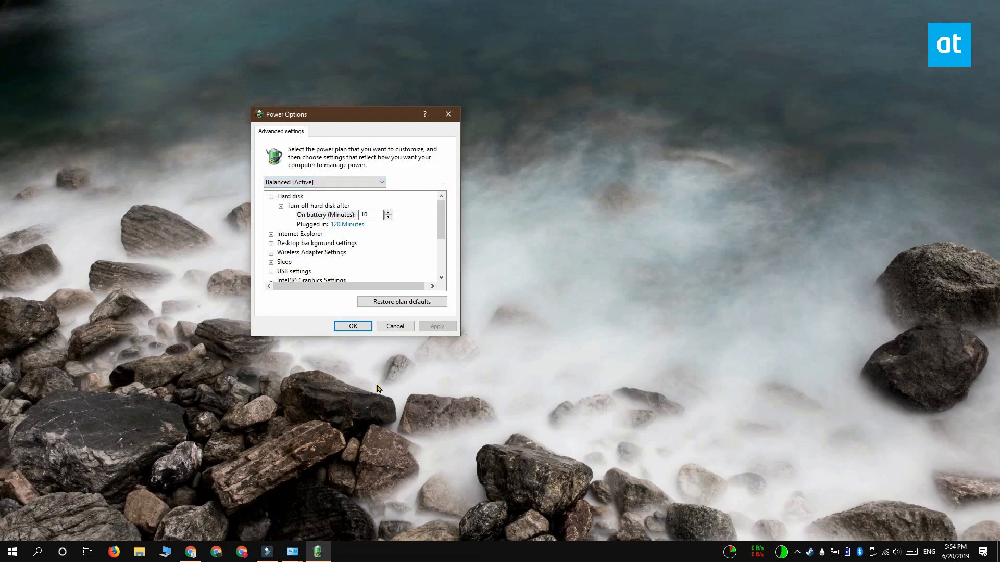
mouse_move(279, 239)
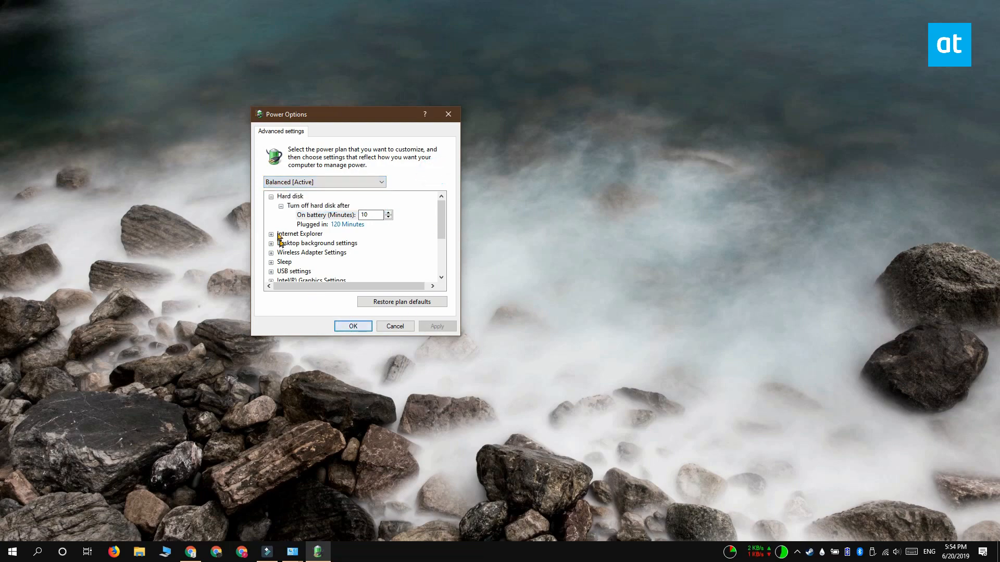